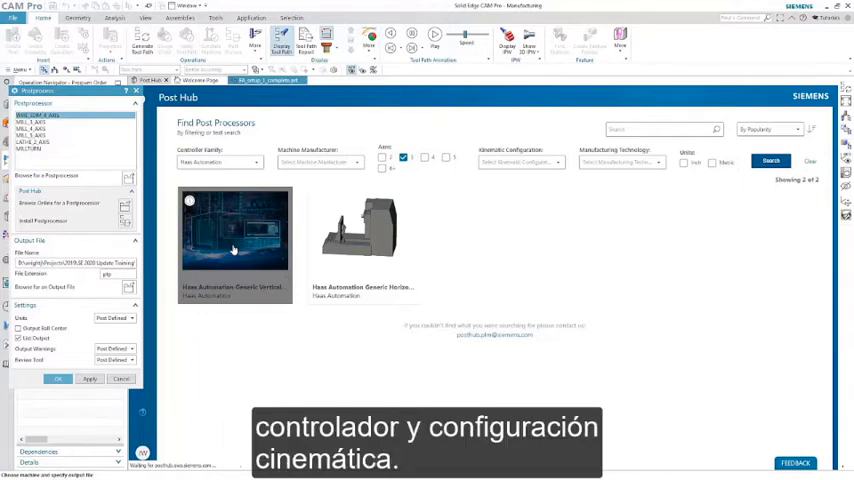
# Step: Install the Haas Automation Generic Vertical post from Post Hub and review its posted NC code
pyautogui.click(233, 230)
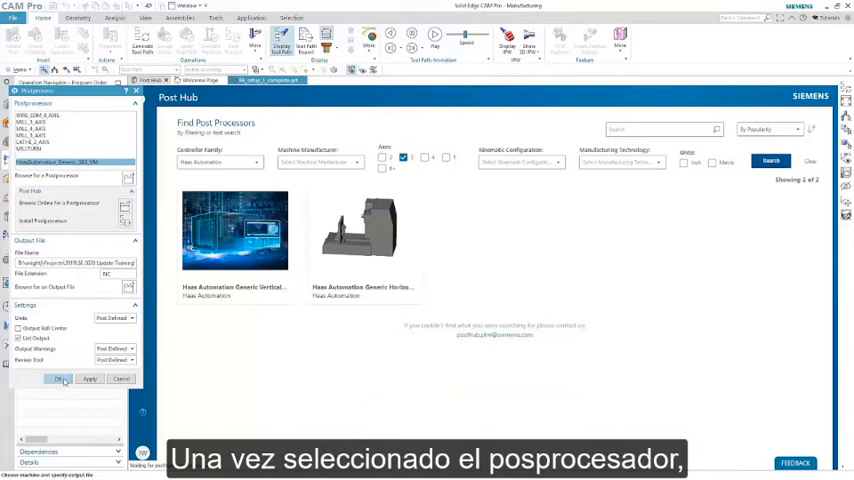
pyautogui.click(60, 379)
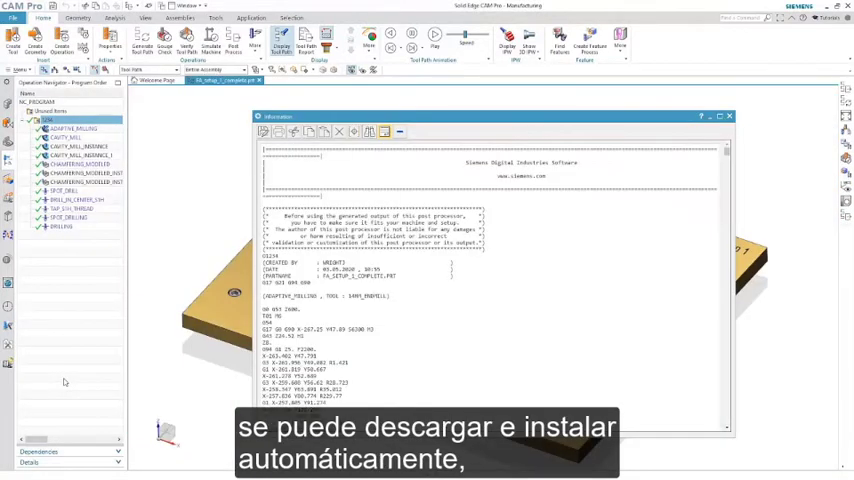
pyautogui.scroll(-3)
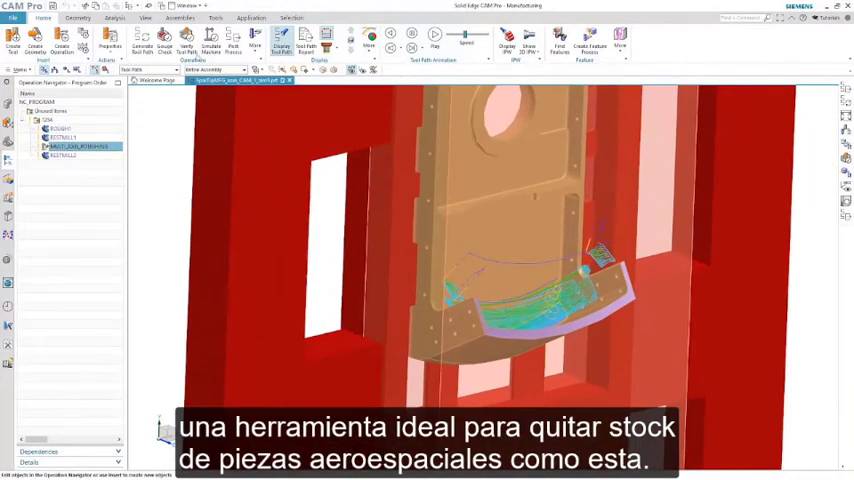
# Step: Replay the MULTI_AXIS_ROUGHING toolpath in Tool Path Visualization
pyautogui.click(187, 40)
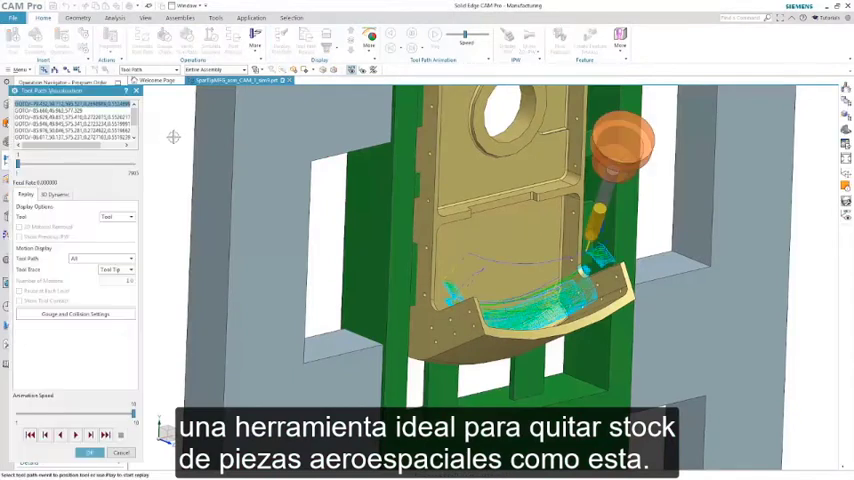